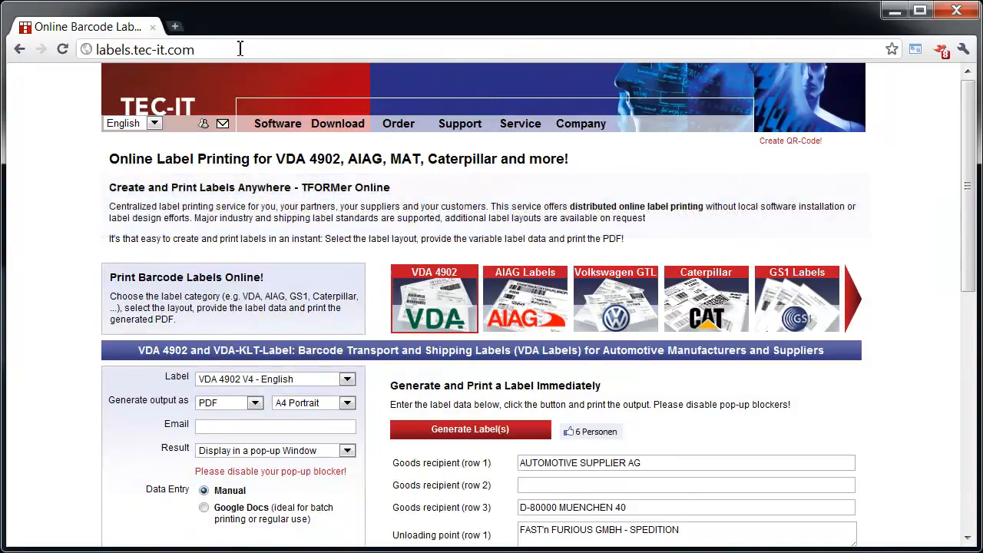
{"action": "mouse_move", "coordinate": [960, 272]}
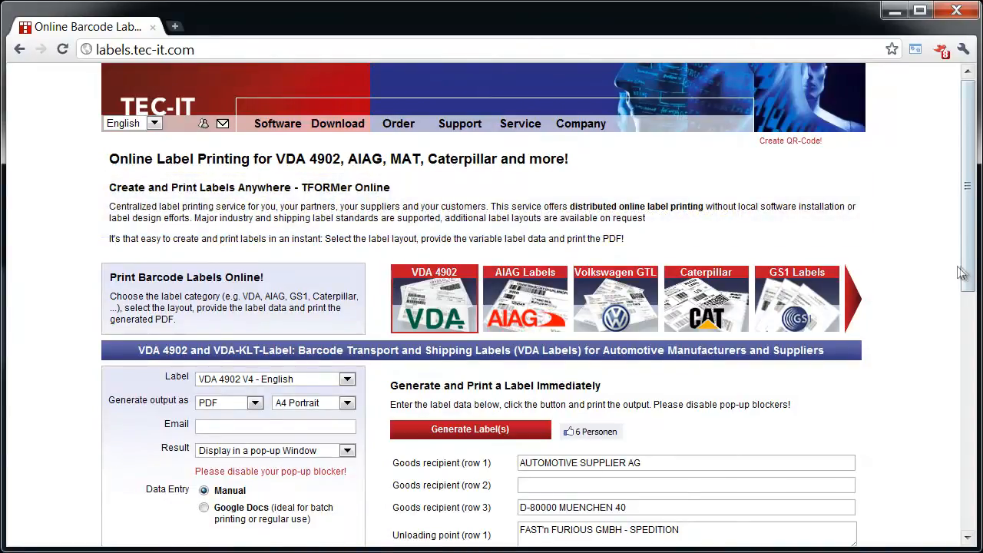
Enter TEC-IT and Steyr as goods recipient lines and add an email address.
{"action": "scroll", "scroll_direction": "down", "scroll_amount": 3}
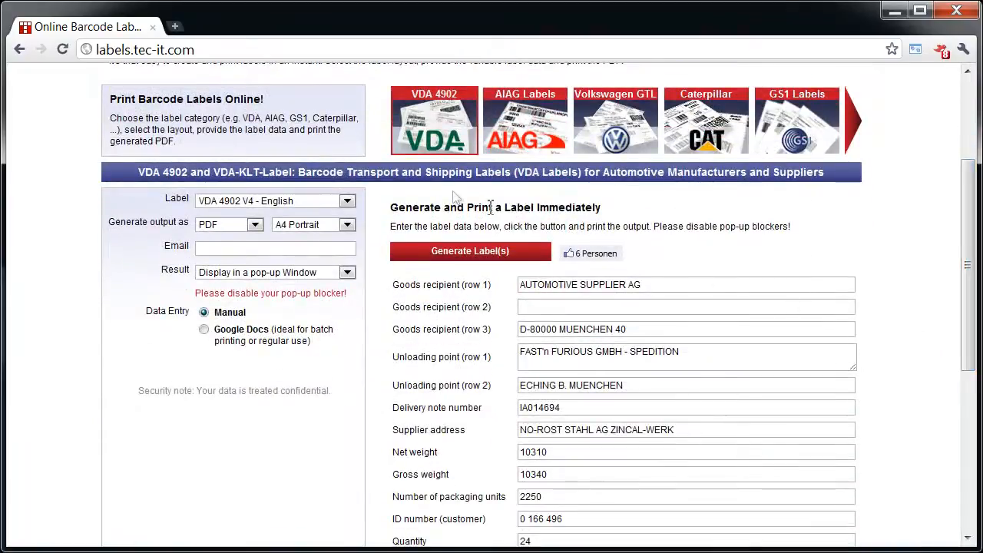
{"action": "mouse_move", "coordinate": [799, 138]}
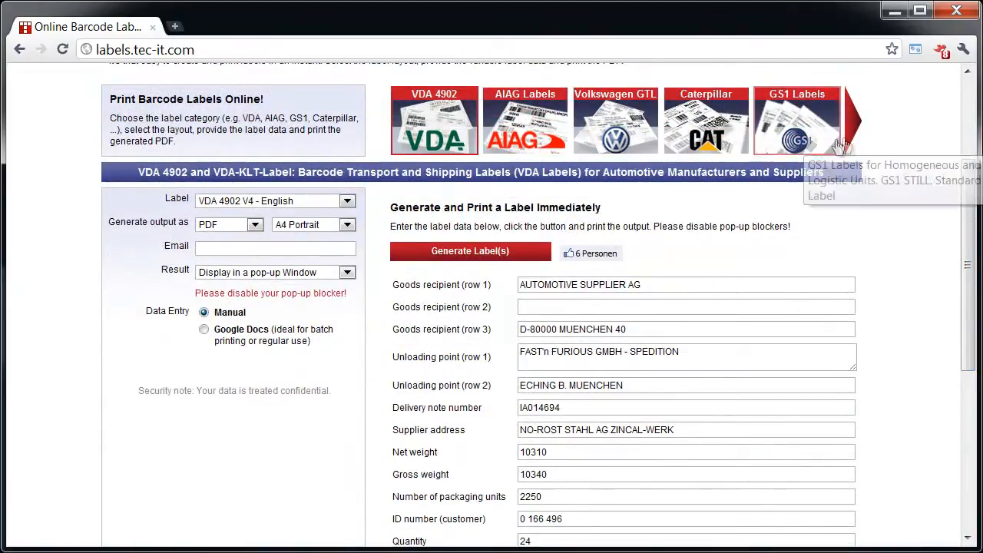
{"action": "left_click", "coordinate": [857, 122]}
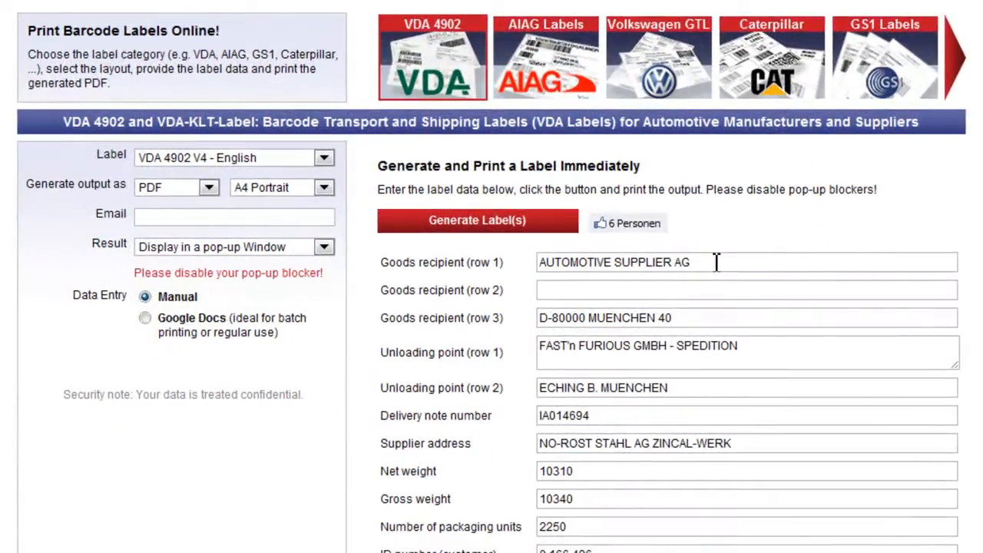
{"action": "type", "text": "TE"}
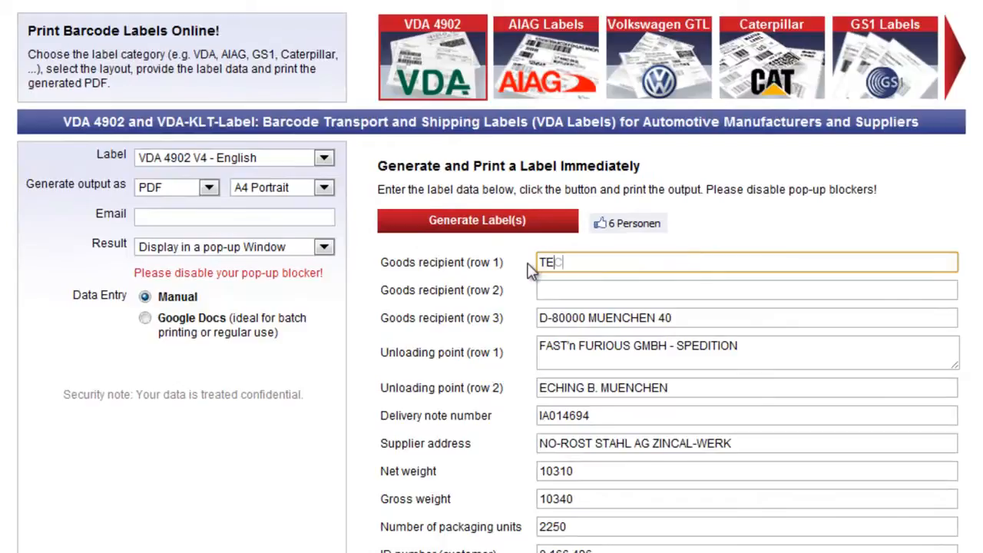
{"action": "type", "text": "Steyr"}
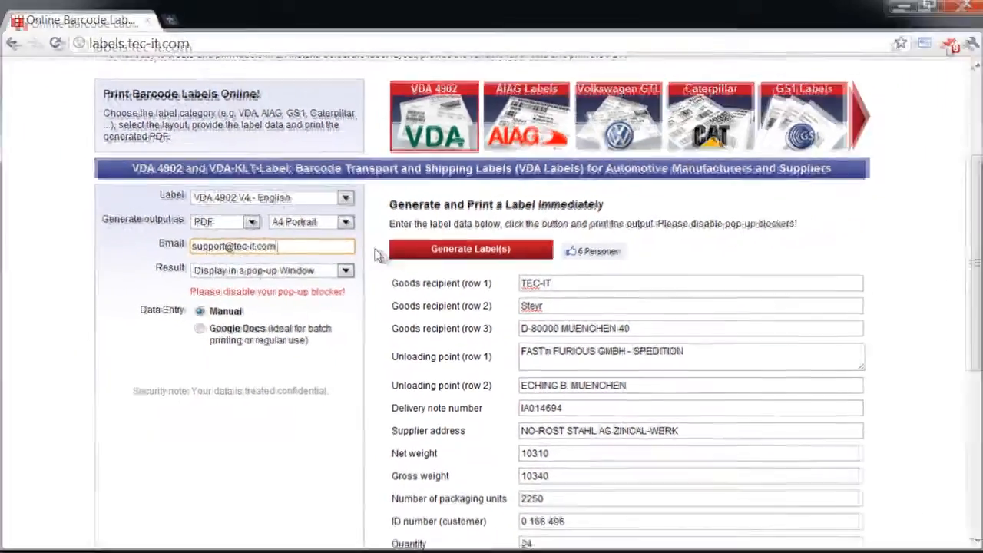
{"action": "left_click", "coordinate": [471, 248]}
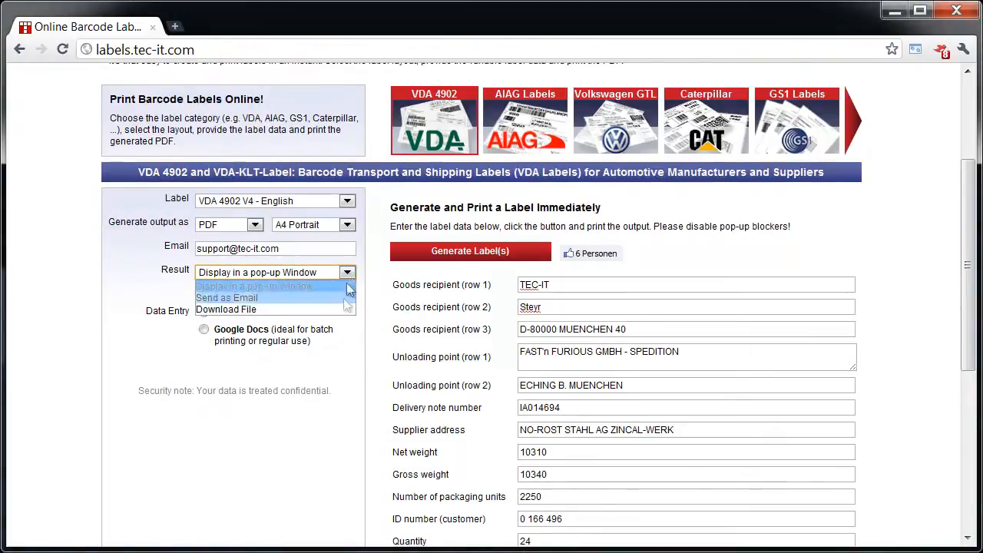
{"action": "left_click", "coordinate": [253, 285]}
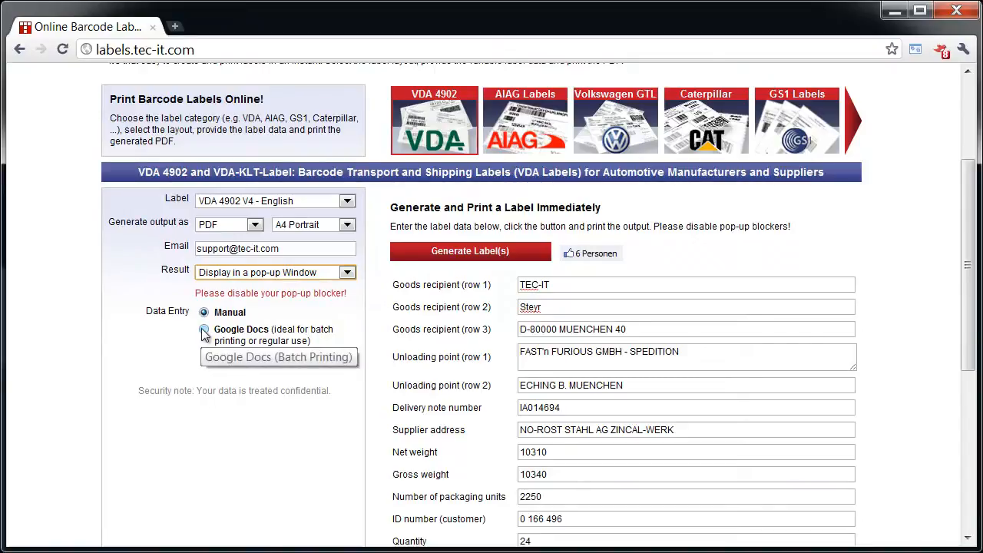
Select Google Docs batch data entry and start the Google Docs connection.
{"action": "left_click", "coordinate": [203, 329]}
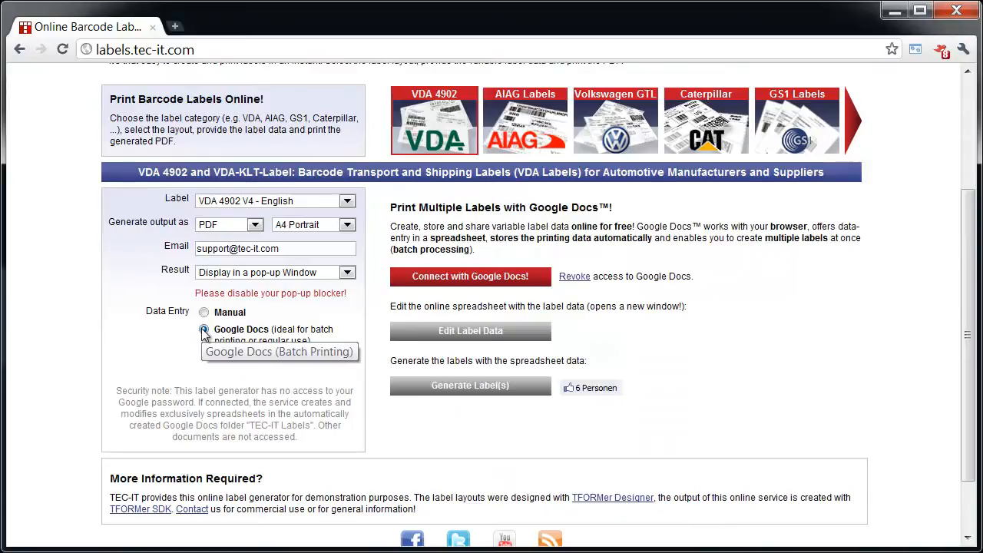
{"action": "mouse_move", "coordinate": [485, 285]}
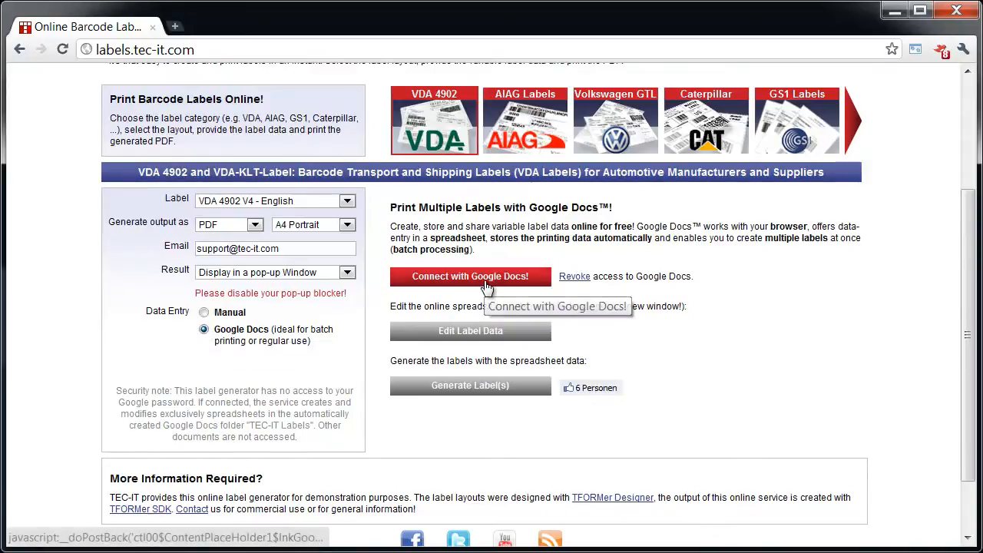
{"action": "left_click", "coordinate": [470, 276]}
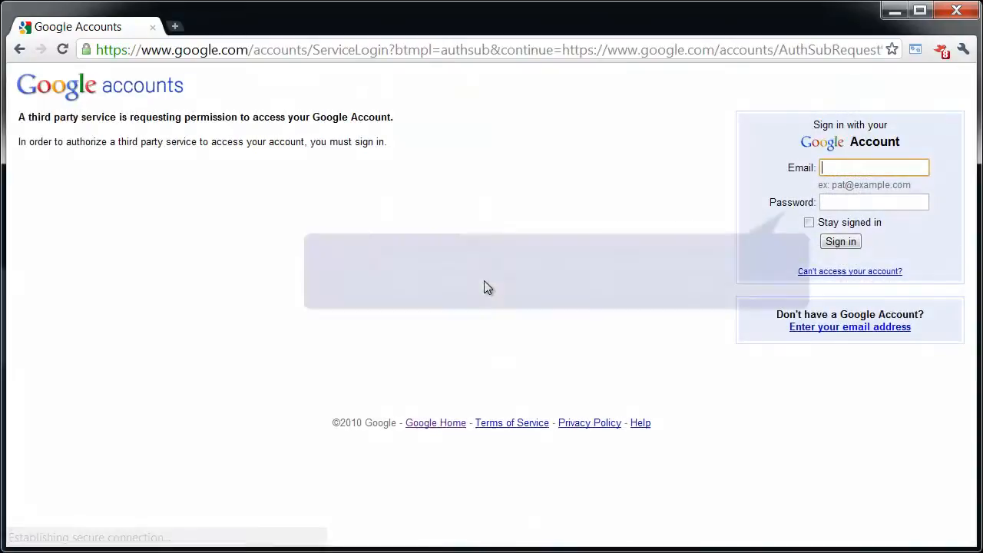
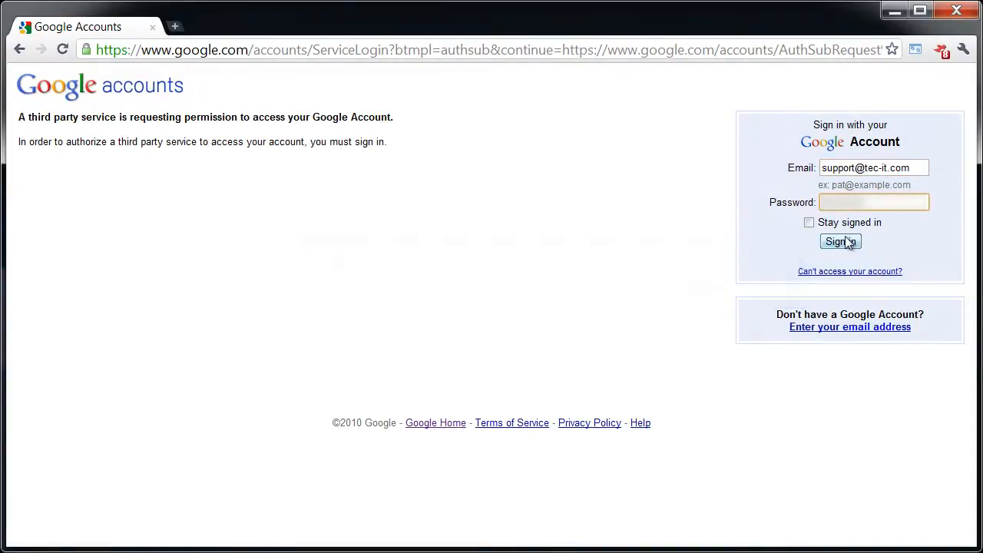
{"action": "left_click", "coordinate": [840, 241]}
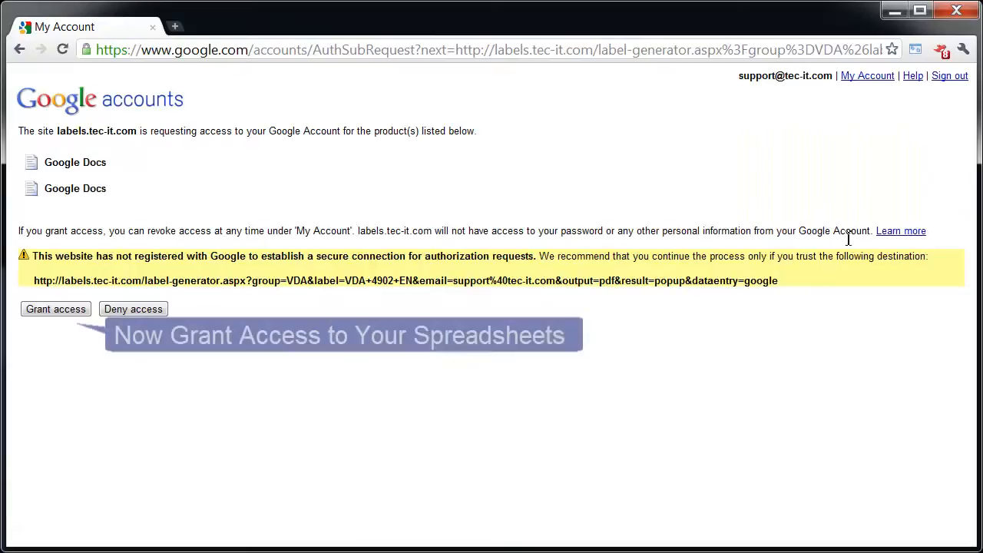
{"action": "left_click", "coordinate": [56, 309]}
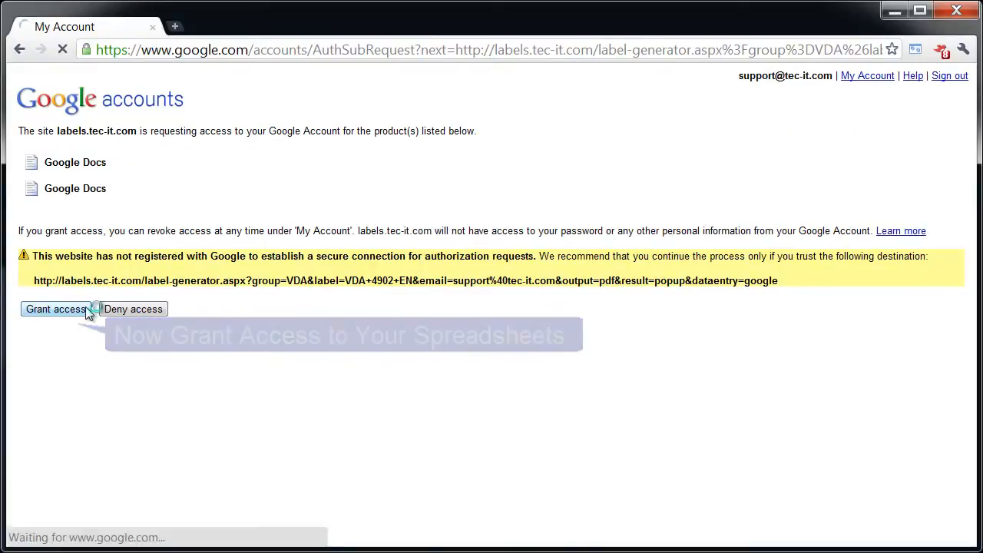
{"action": "left_click", "coordinate": [53, 308]}
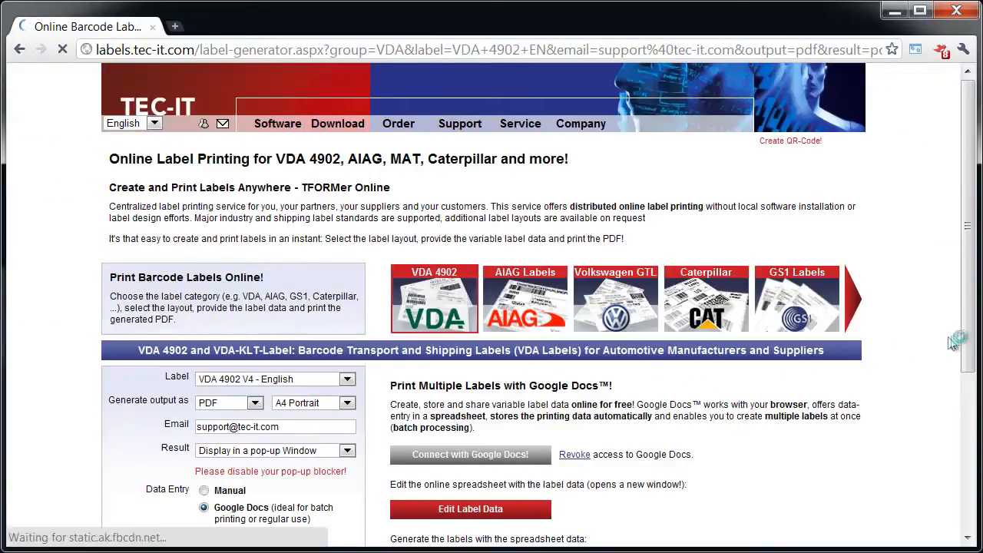
Open the VDA 4902 label data spreadsheet via Edit Label Data.
{"action": "scroll", "scroll_direction": "down", "scroll_amount": 3}
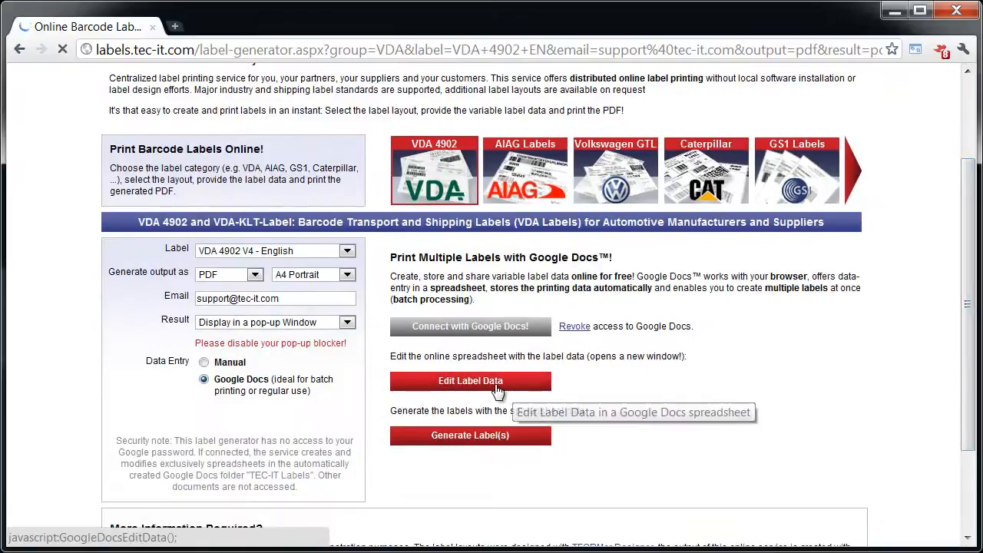
{"action": "left_click", "coordinate": [470, 381]}
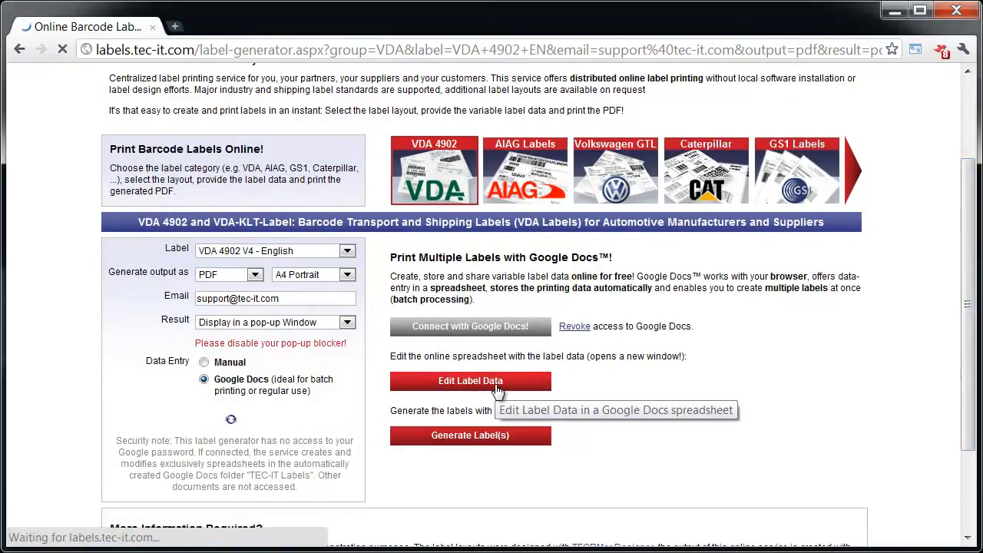
{"action": "left_click", "coordinate": [470, 381]}
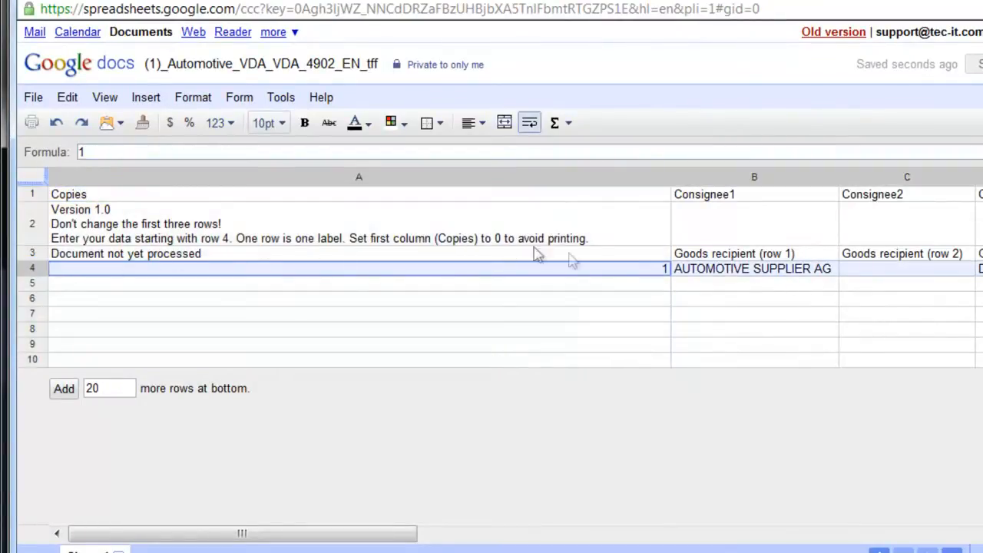
{"action": "mouse_move", "coordinate": [638, 267]}
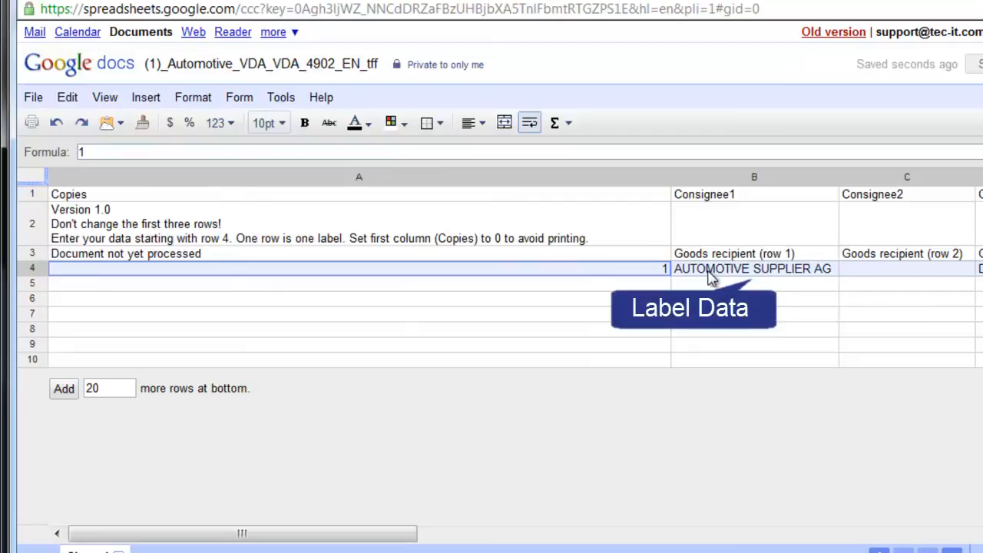
{"action": "mouse_move", "coordinate": [37, 268]}
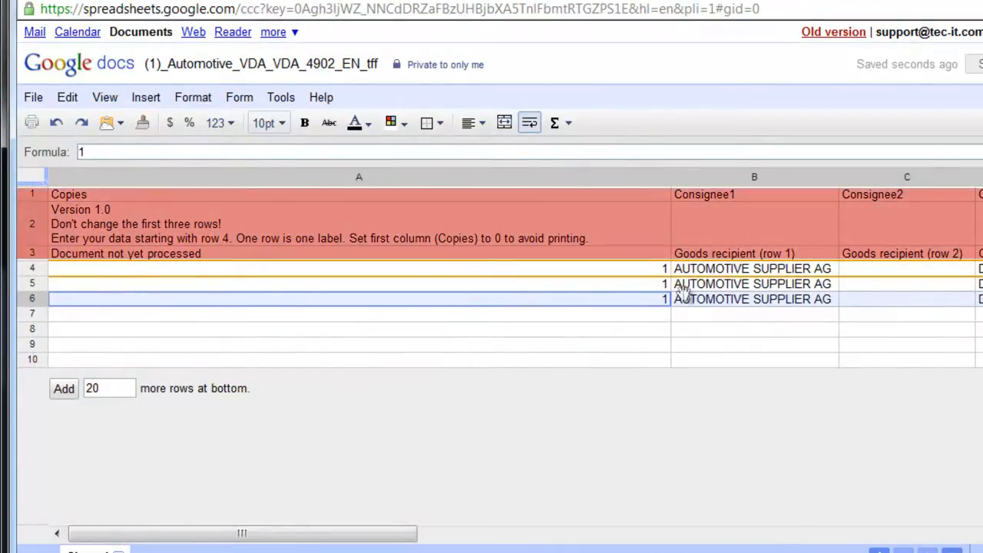
Type '2nd L' as recipient text in a copied label row.
{"action": "type", "text": "2nd L"}
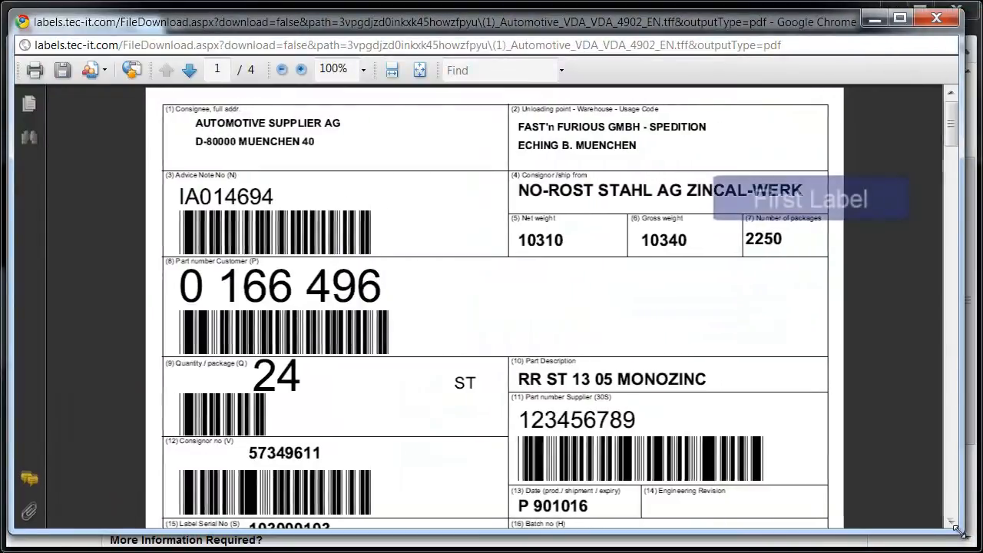
Scroll through the label PDF to page 4, the 3rd Label Muenchen copy.
{"action": "scroll", "scroll_direction": "down", "scroll_amount": 3}
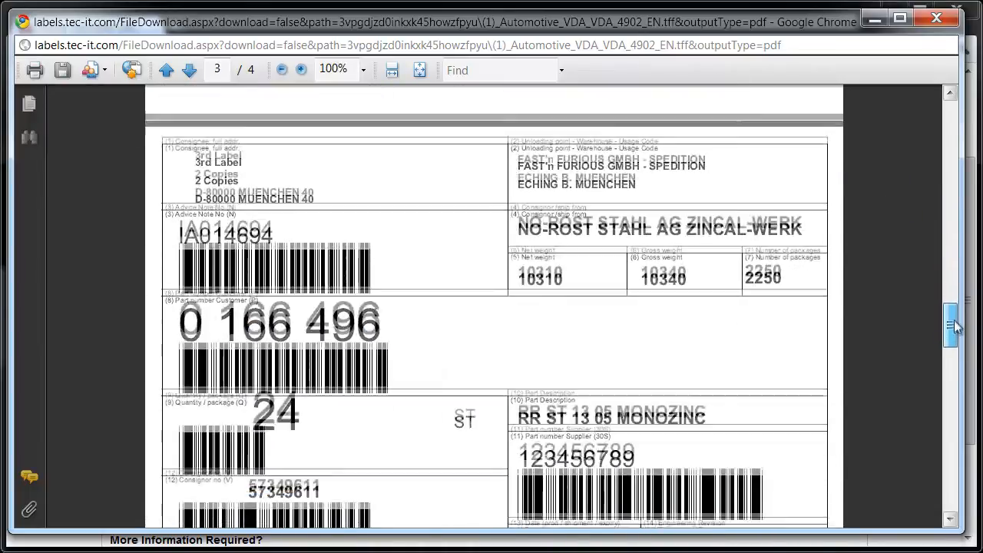
{"action": "scroll", "scroll_direction": "down", "scroll_amount": 3}
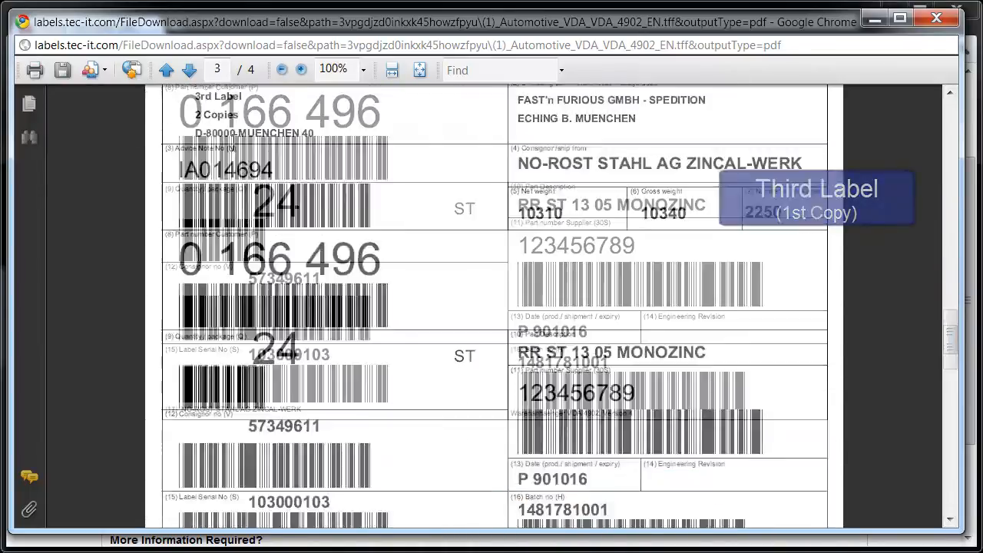
{"action": "left_click", "coordinate": [193, 69]}
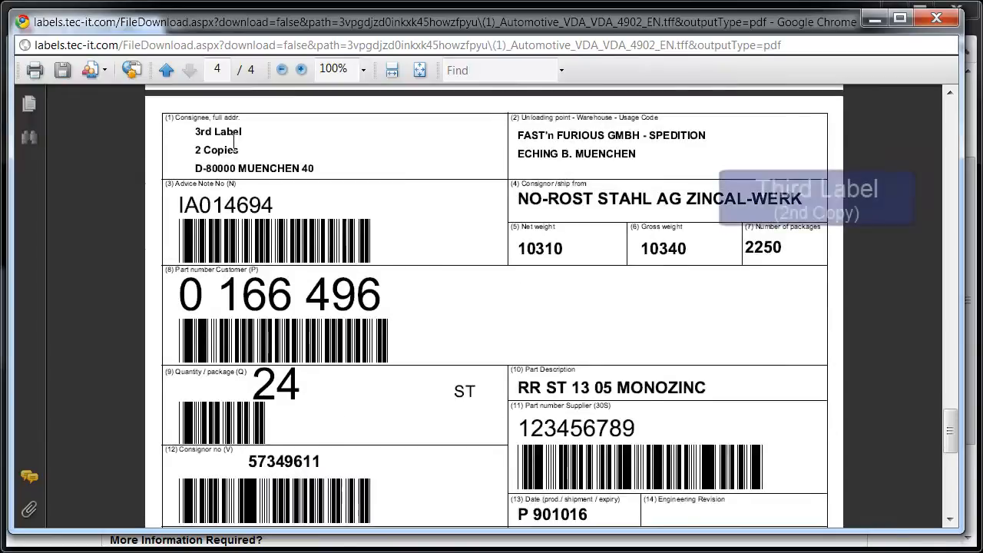